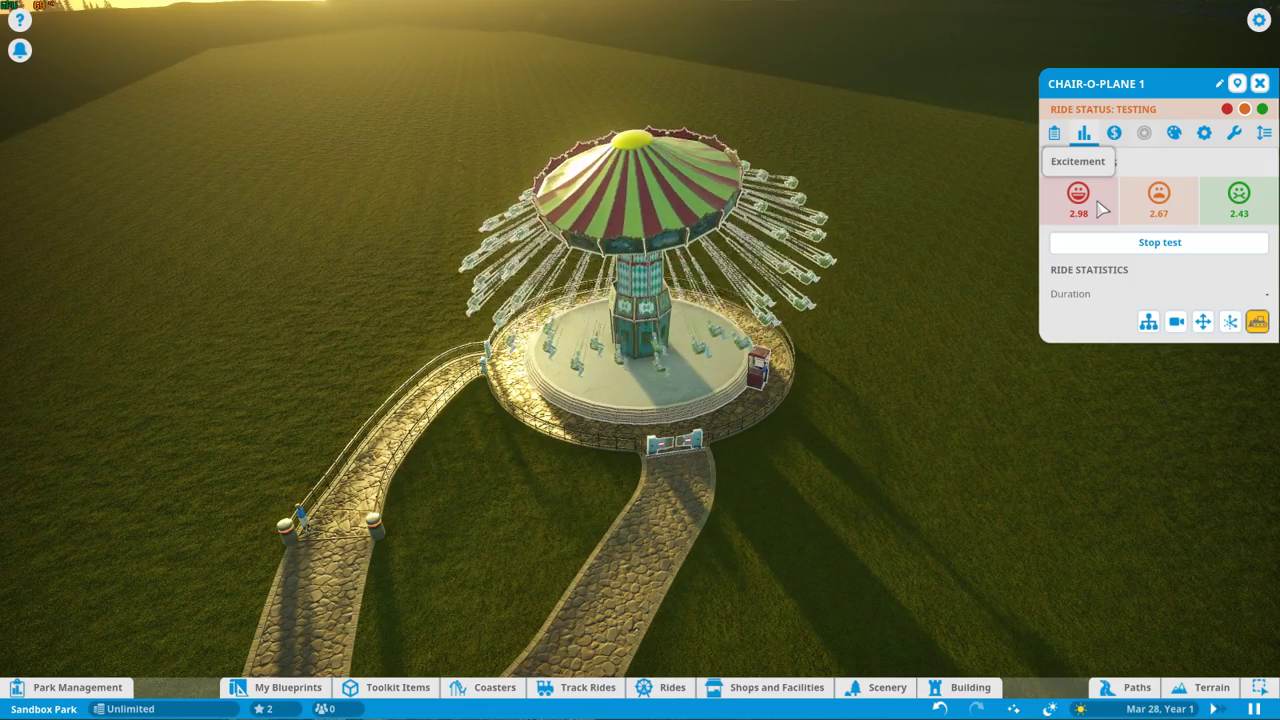
mouse_move(1158, 200)
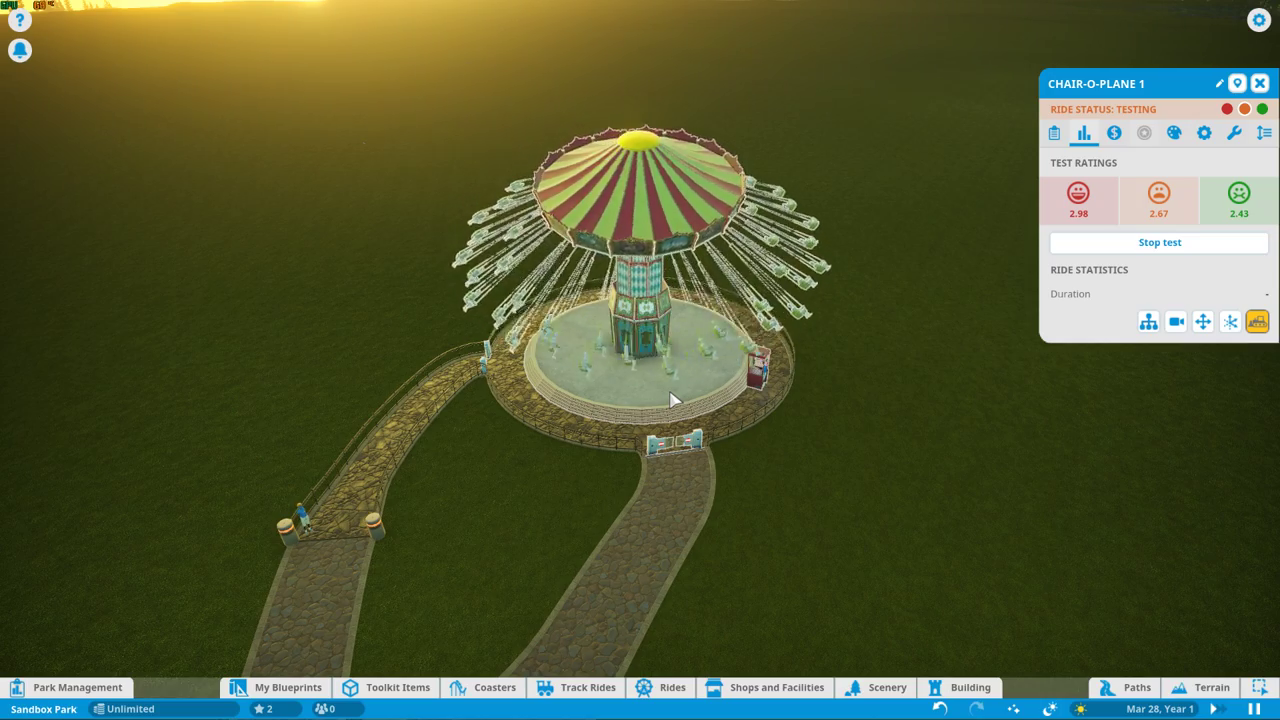
Check the Chair-O-Plane price in the Rides catalogue, listed at $2,700.00.
click(672, 688)
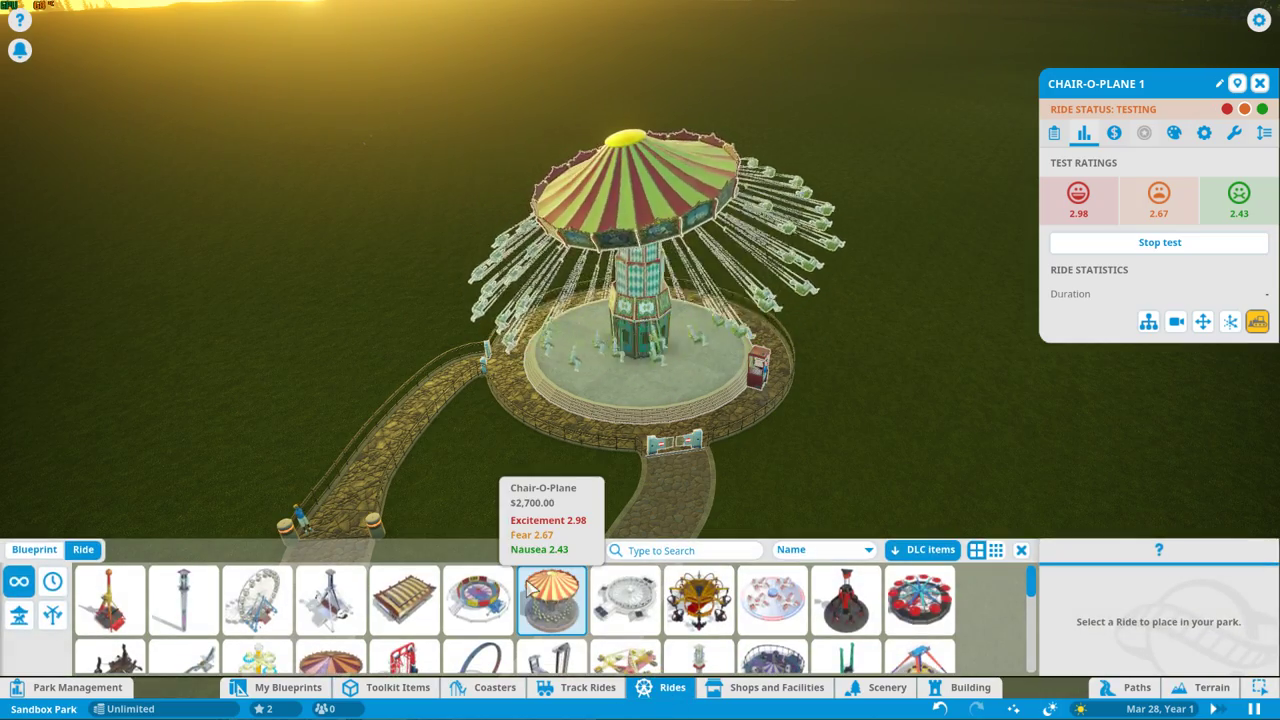